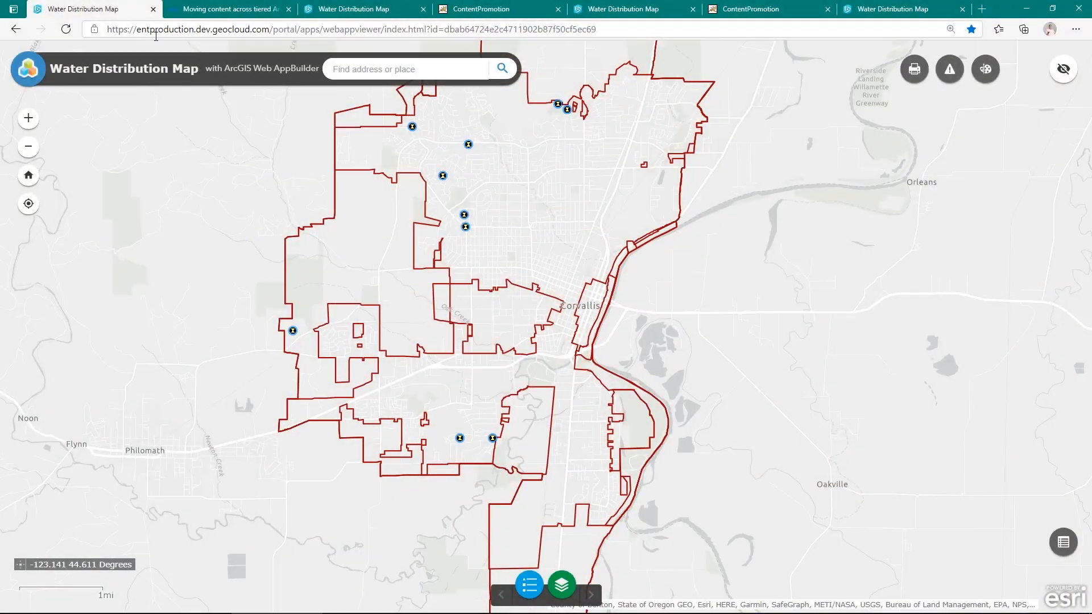
Zoom the production map in toward the Queensview pump station.
double_click(165, 30)
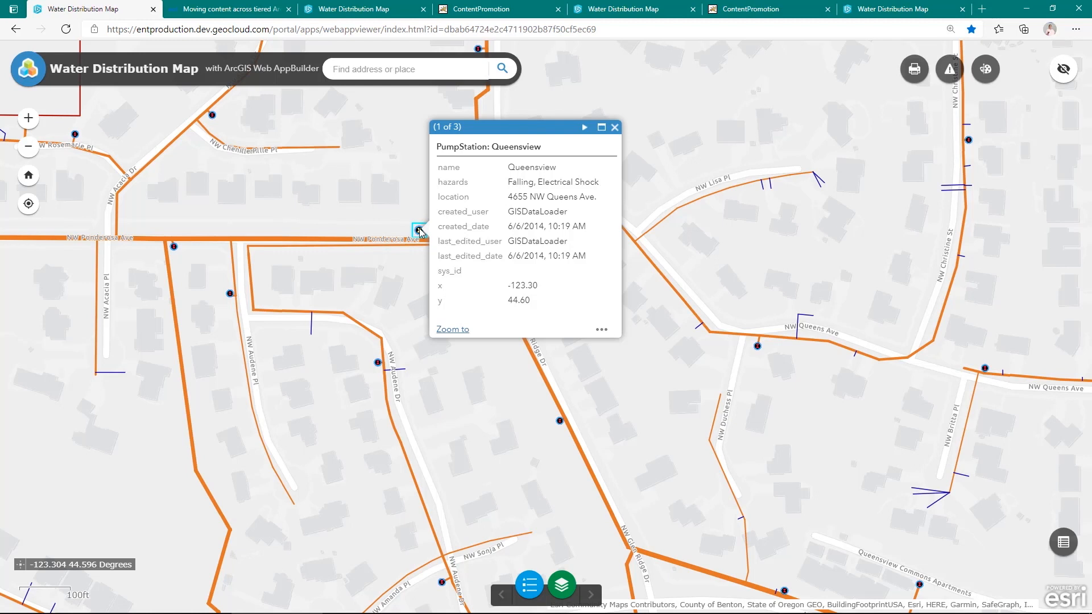
mouse_move(421, 211)
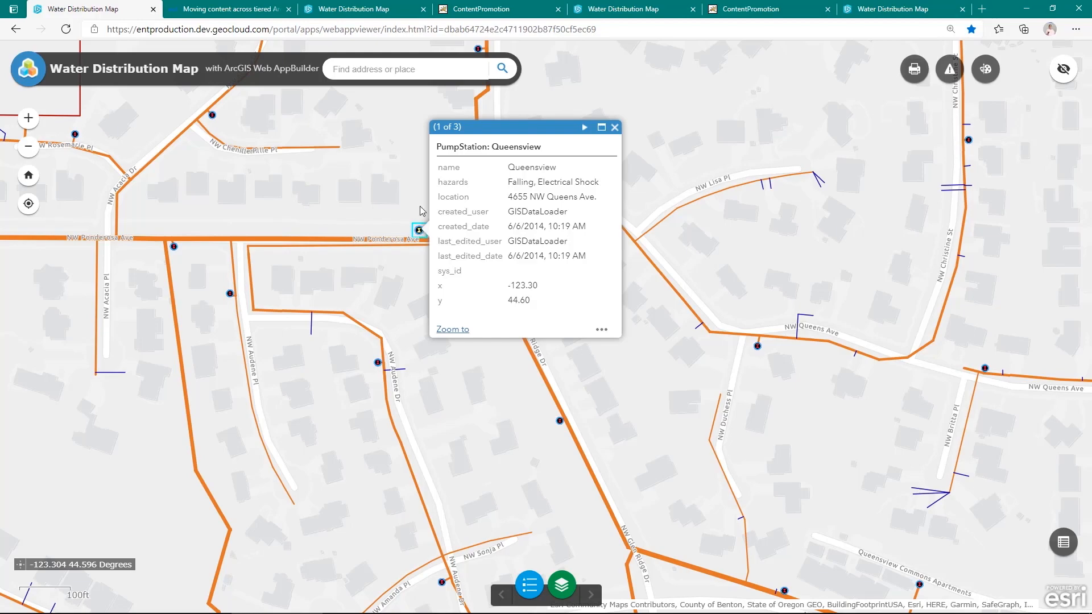
View the blog article's Scenario section with the development-to-staging workflow diagram.
click(226, 9)
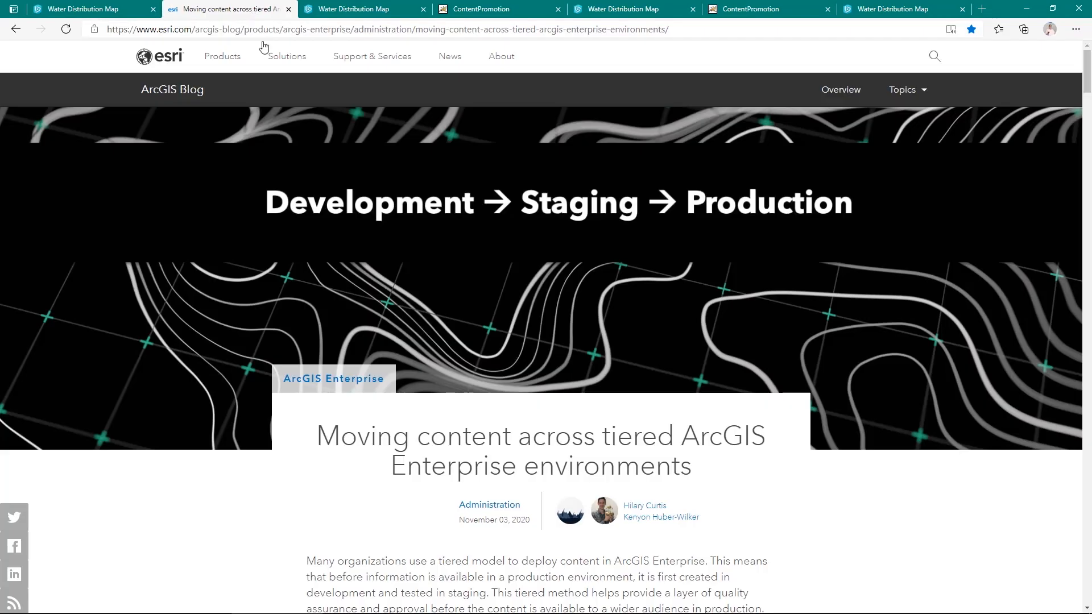
mouse_move(291, 132)
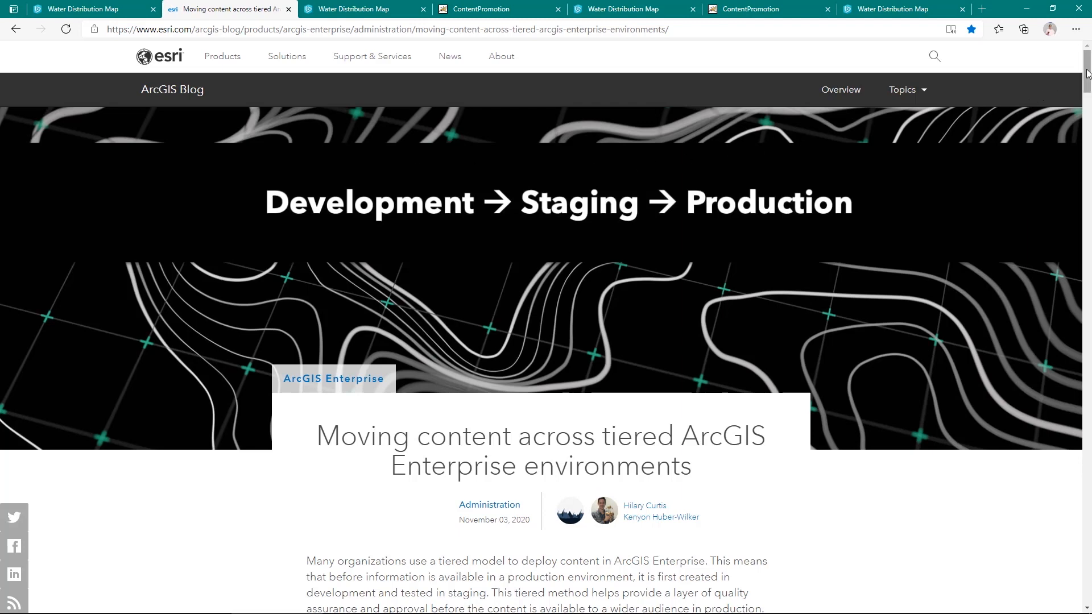
scroll(down, 3)
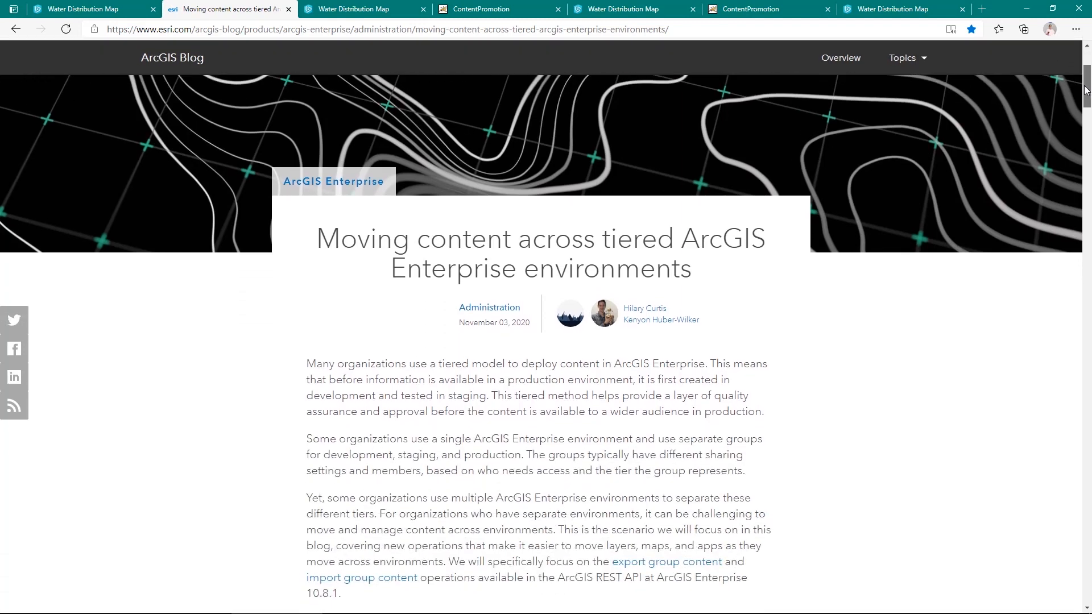
scroll(down, 3)
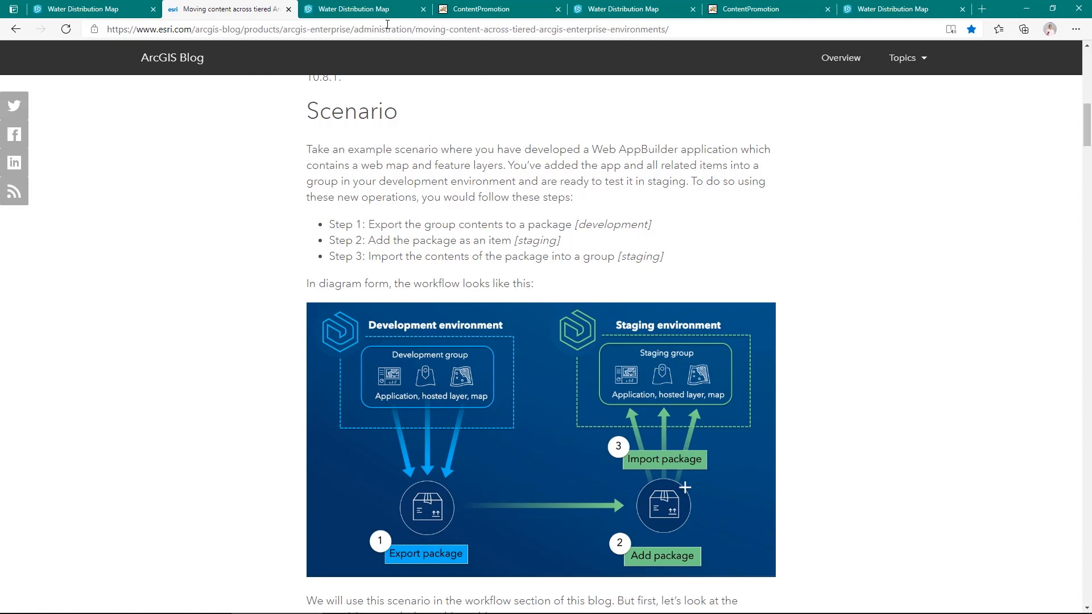
Show the entdev development app's red banner and Queensview pop-up with Status Operational.
click(358, 9)
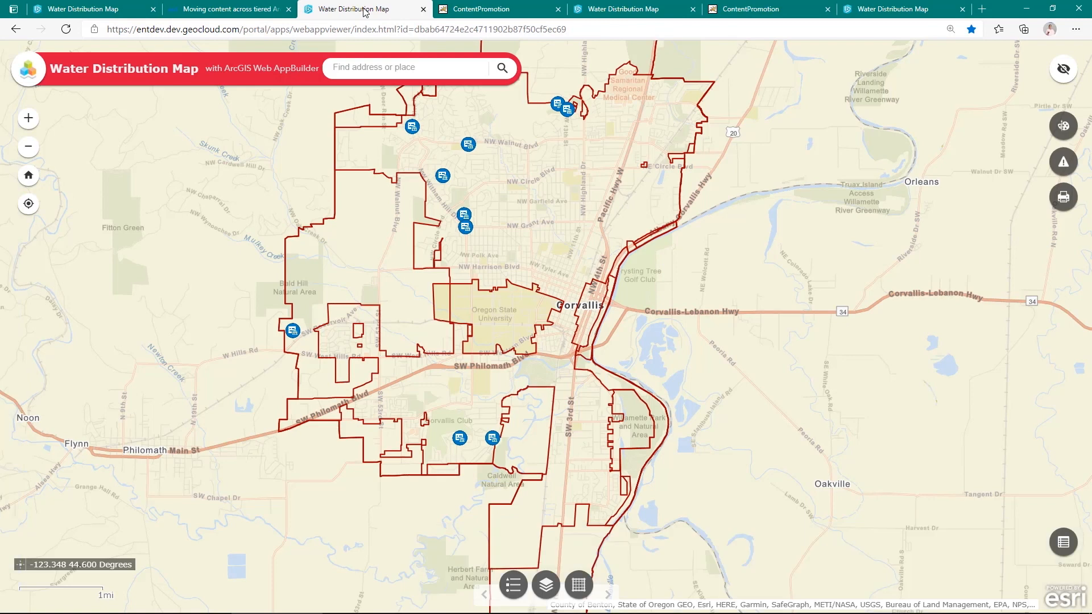
click(315, 30)
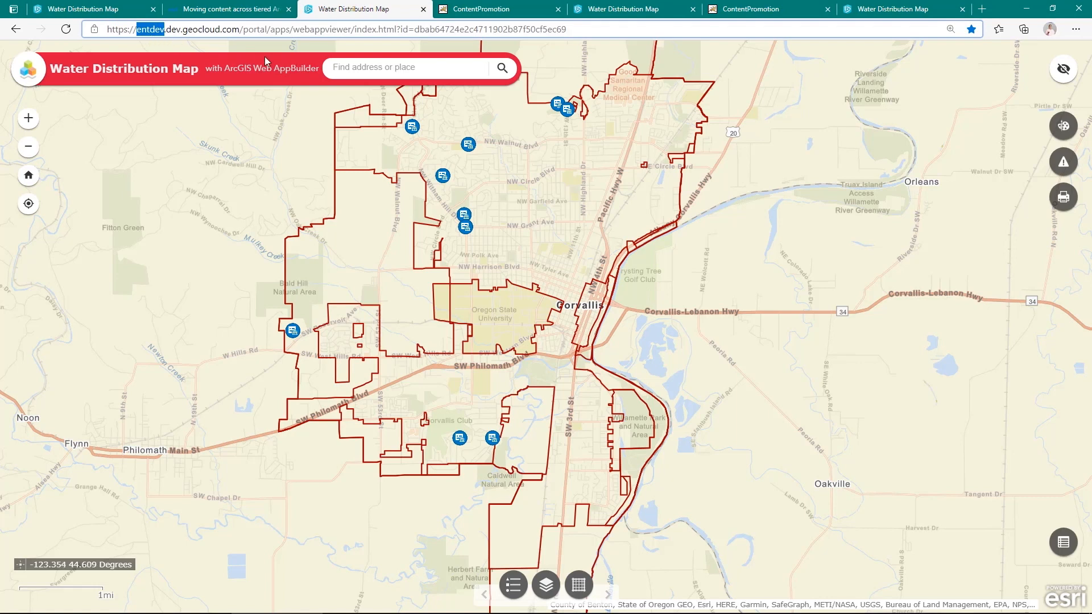
mouse_move(1062, 127)
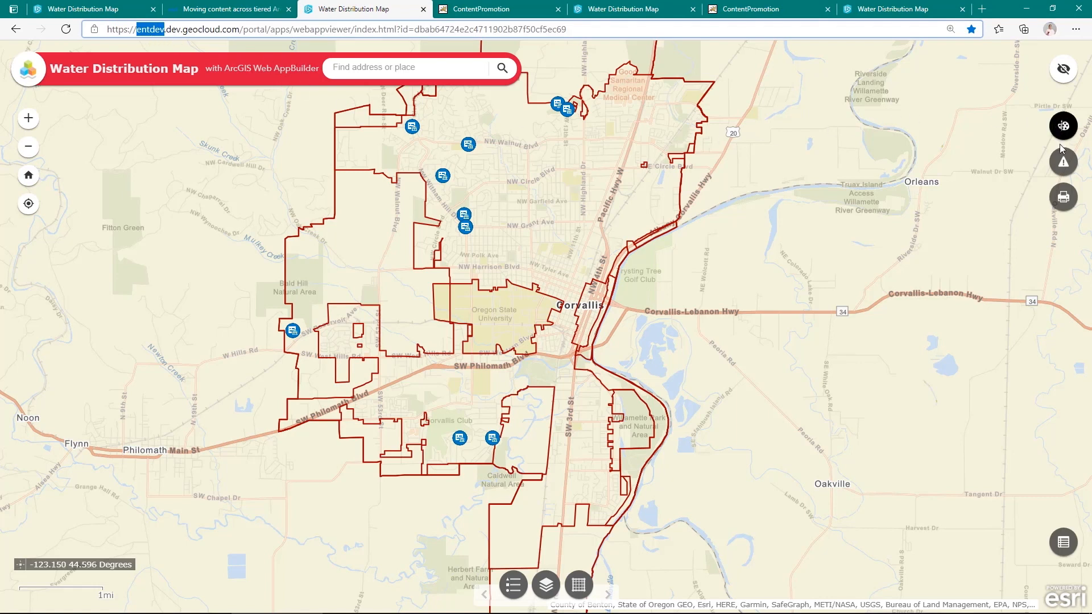
mouse_move(435, 116)
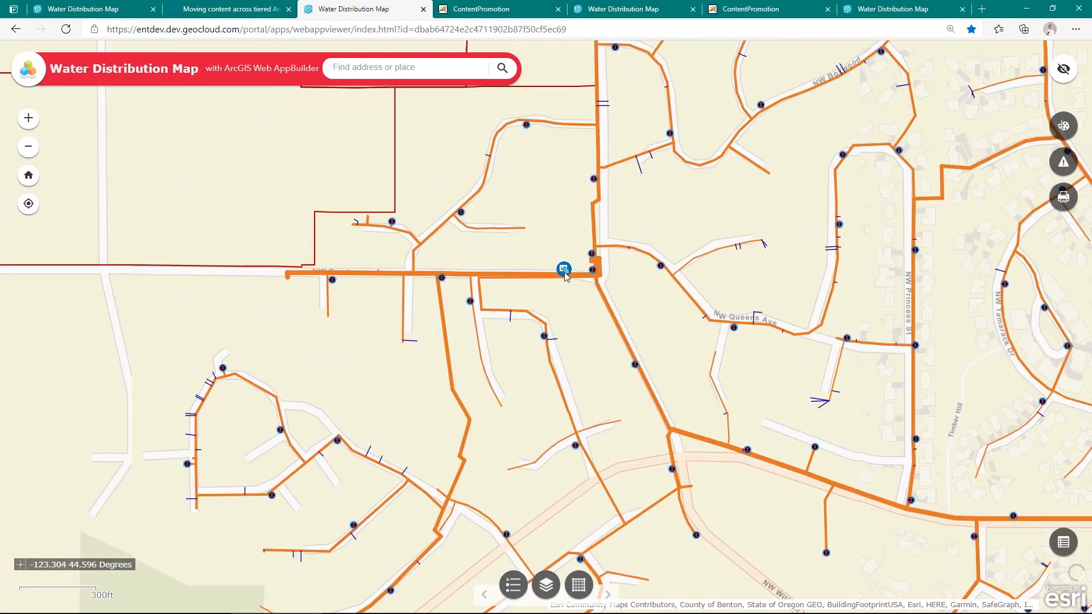
click(563, 270)
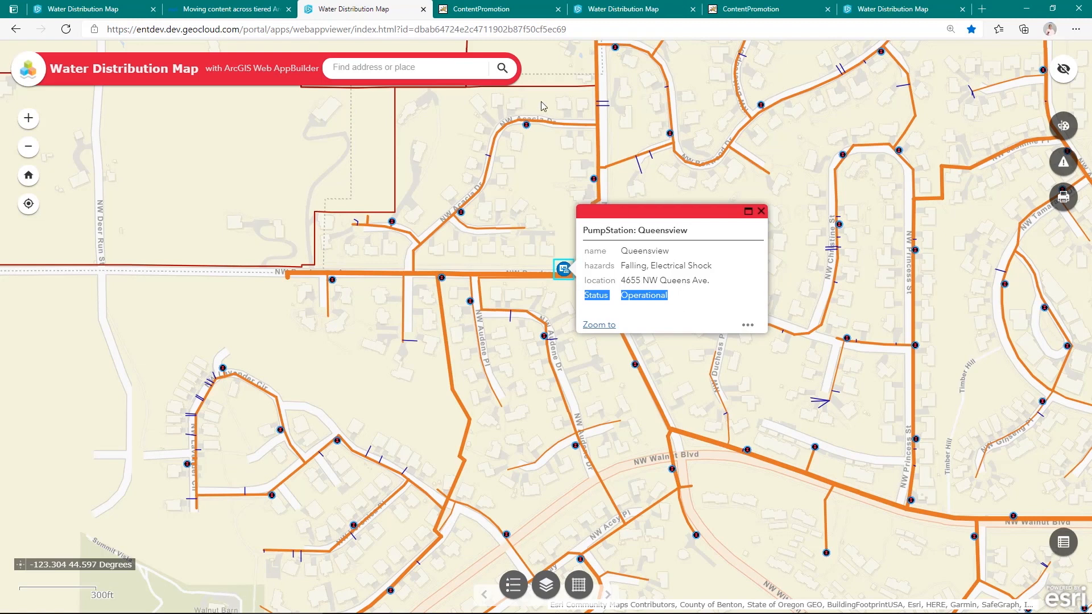
click(480, 9)
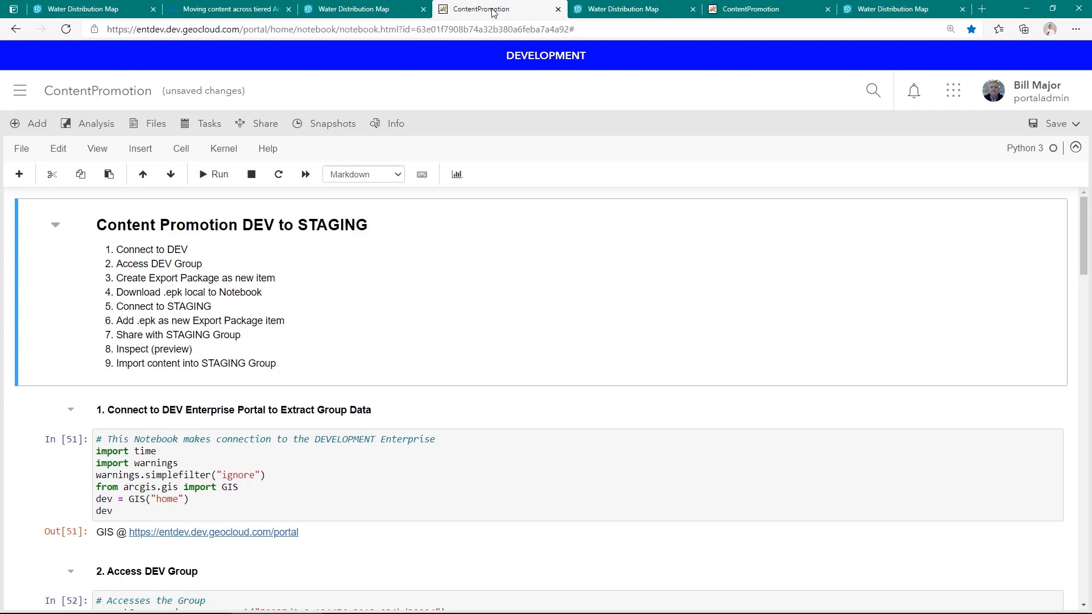
mouse_move(492, 13)
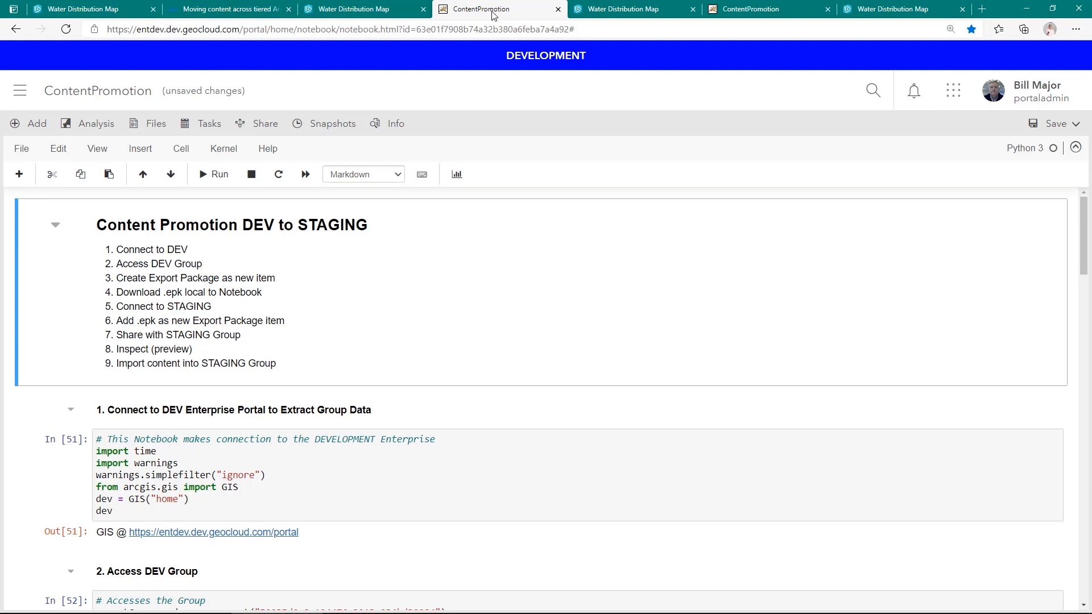
mouse_move(486, 216)
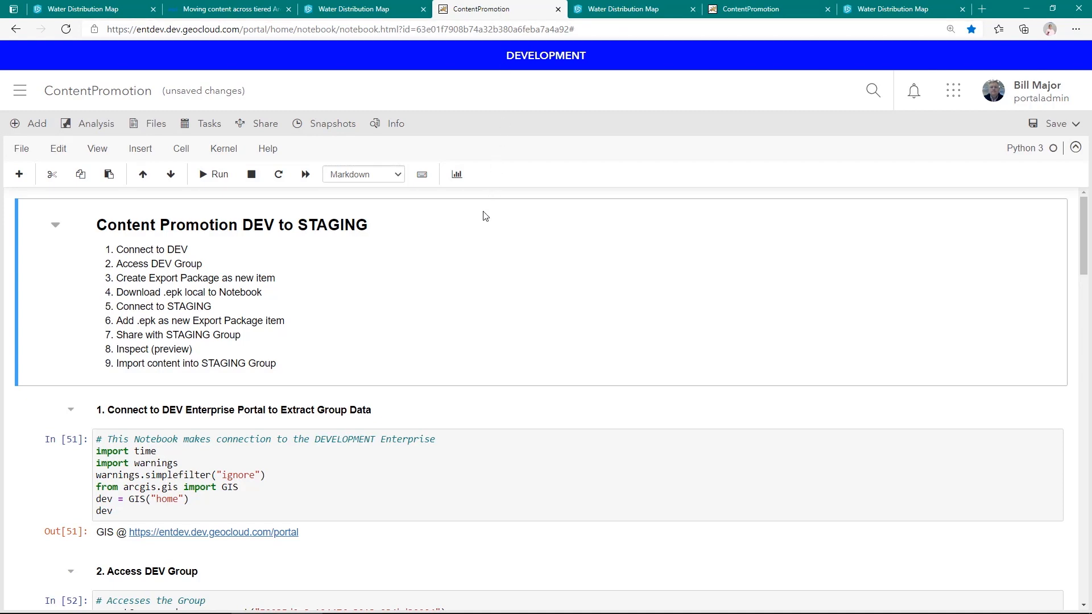
Scroll the DEV to STAGING notebook to the staging connection and added package item.
scroll(down, 3)
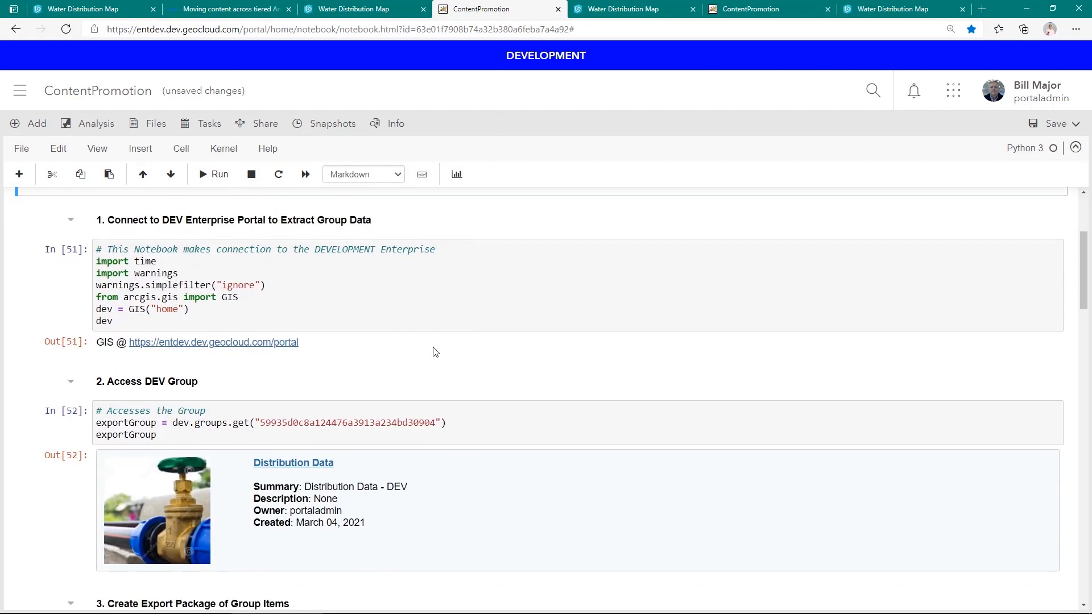
mouse_move(443, 345)
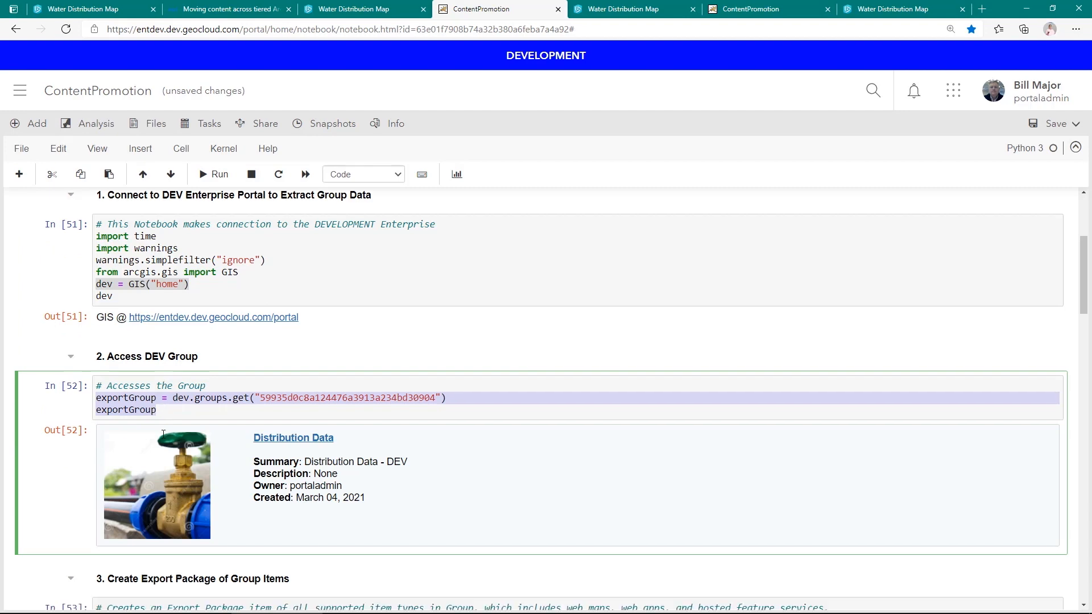
scroll(down, 3)
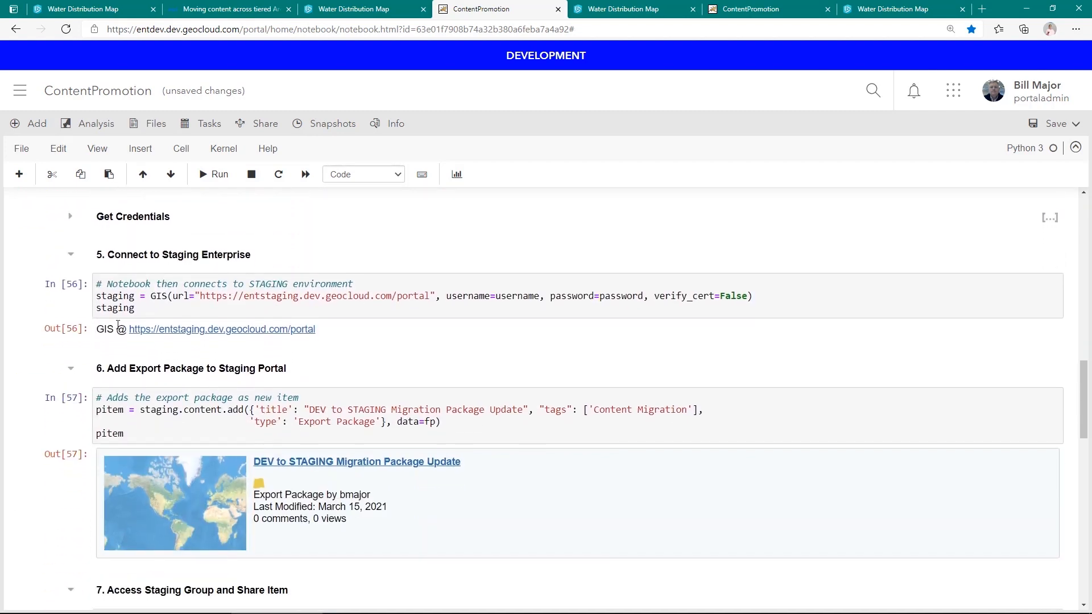
click(279, 295)
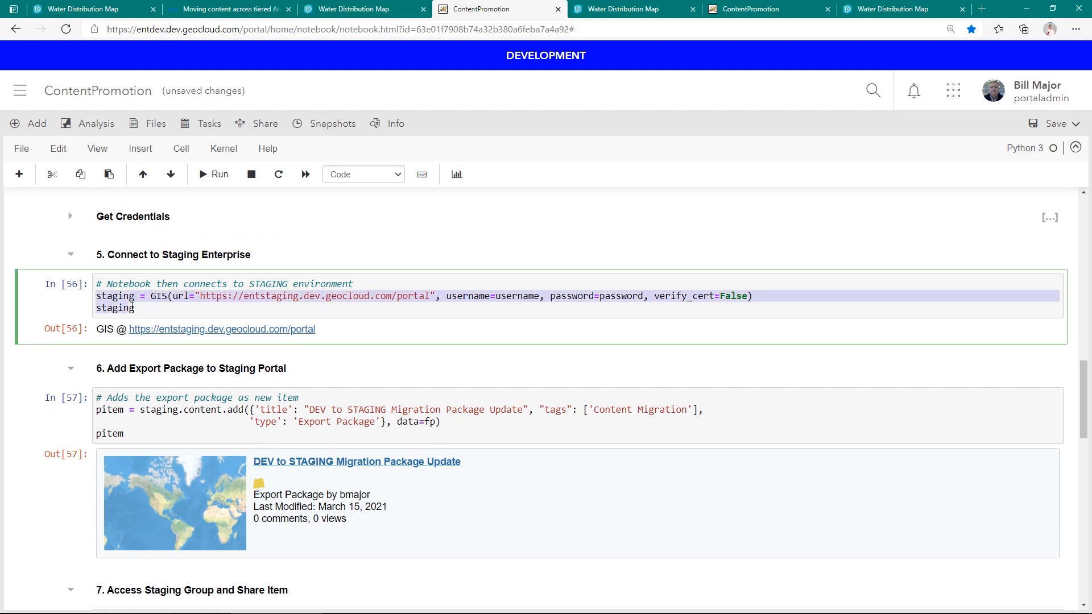
scroll(down, 3)
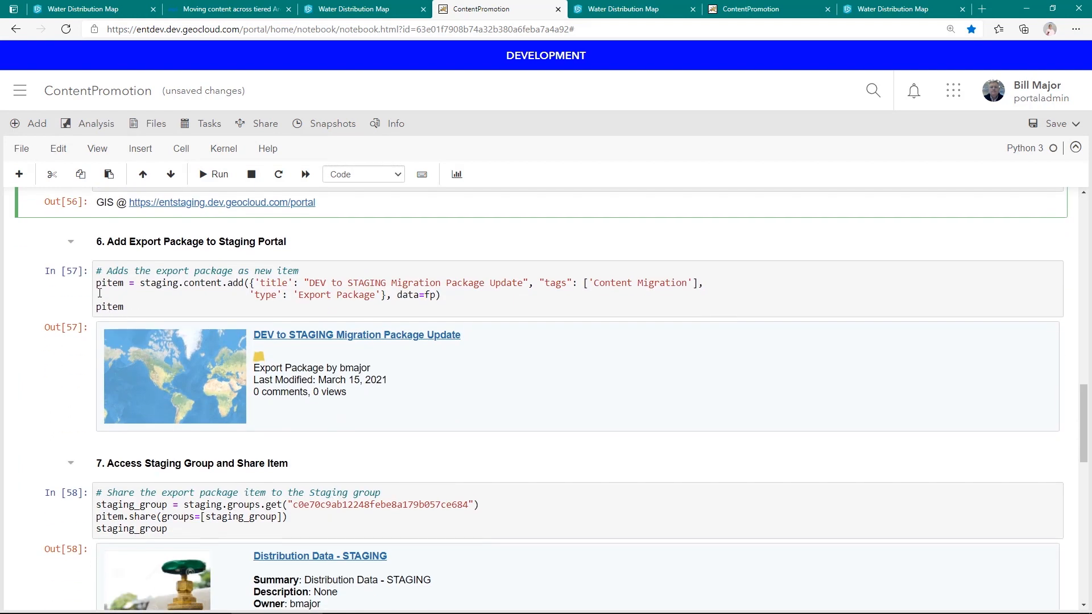
click(185, 305)
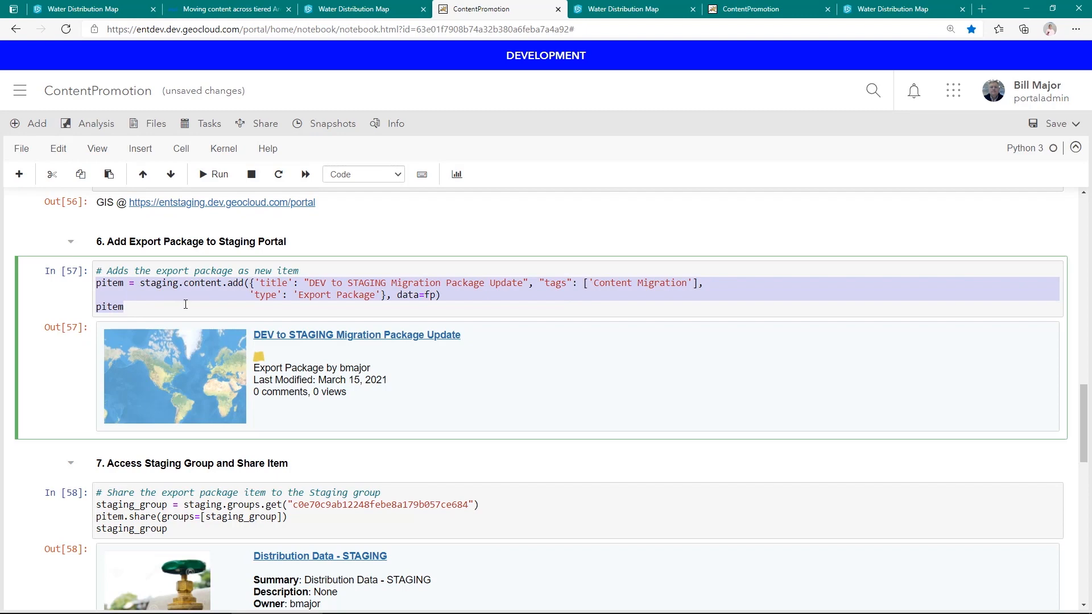
scroll(down, 3)
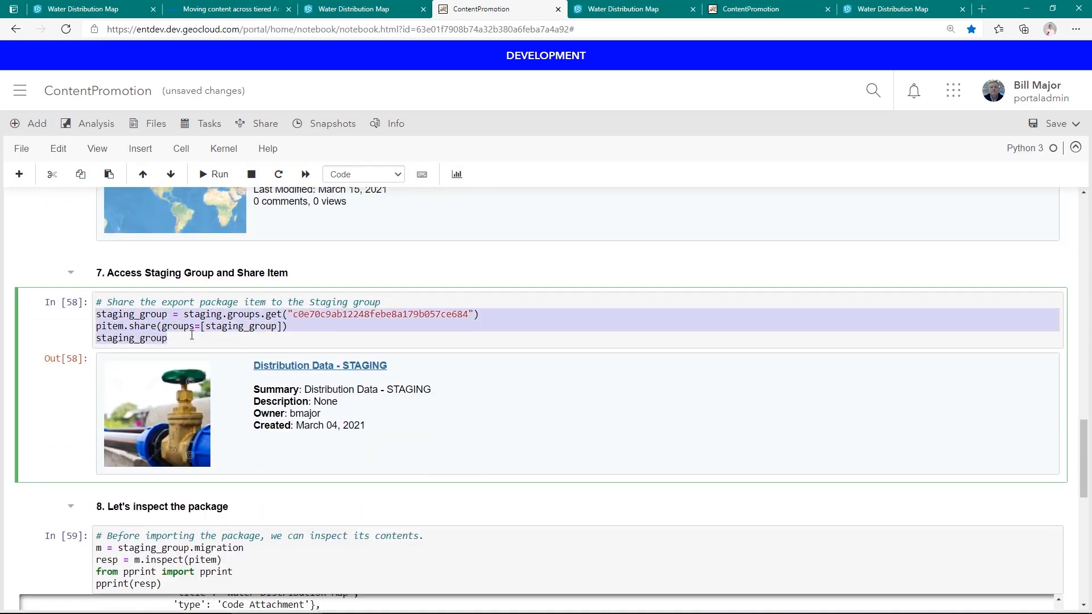
scroll(down, 3)
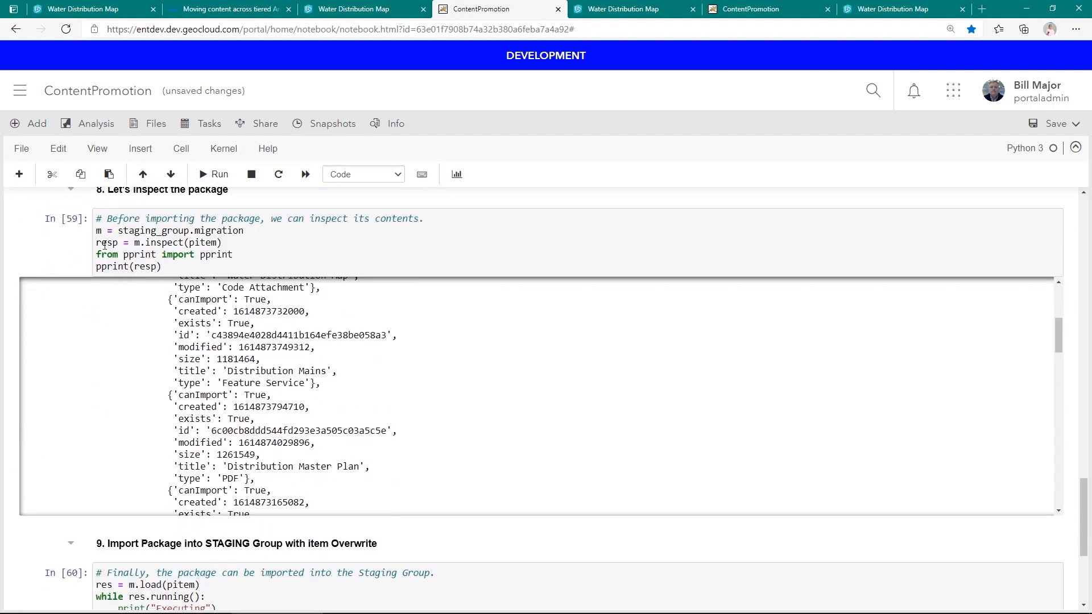
triple_click(158, 243)
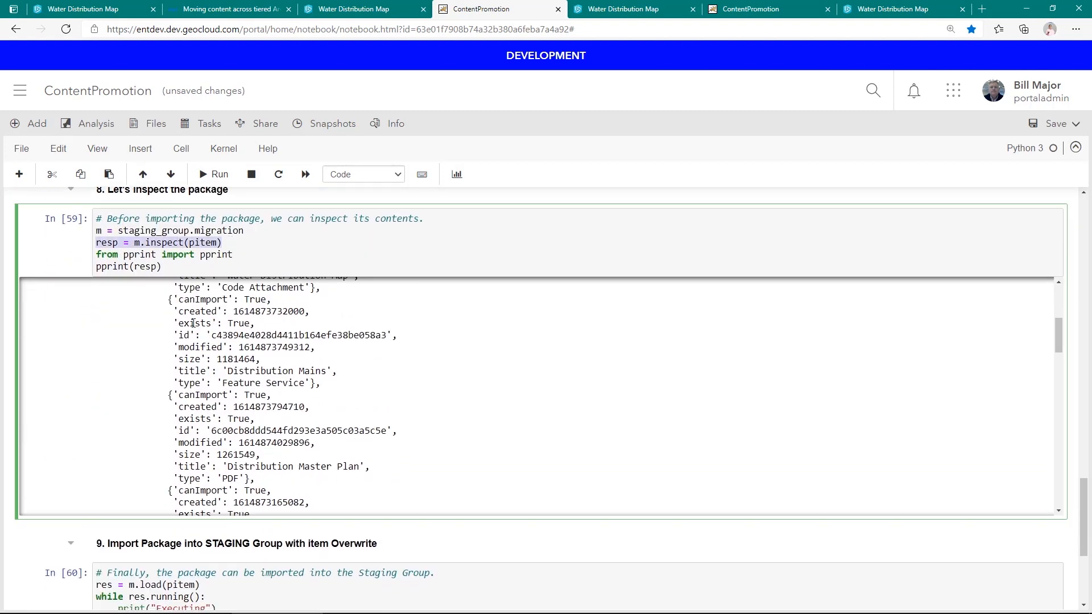
scroll(down, 3)
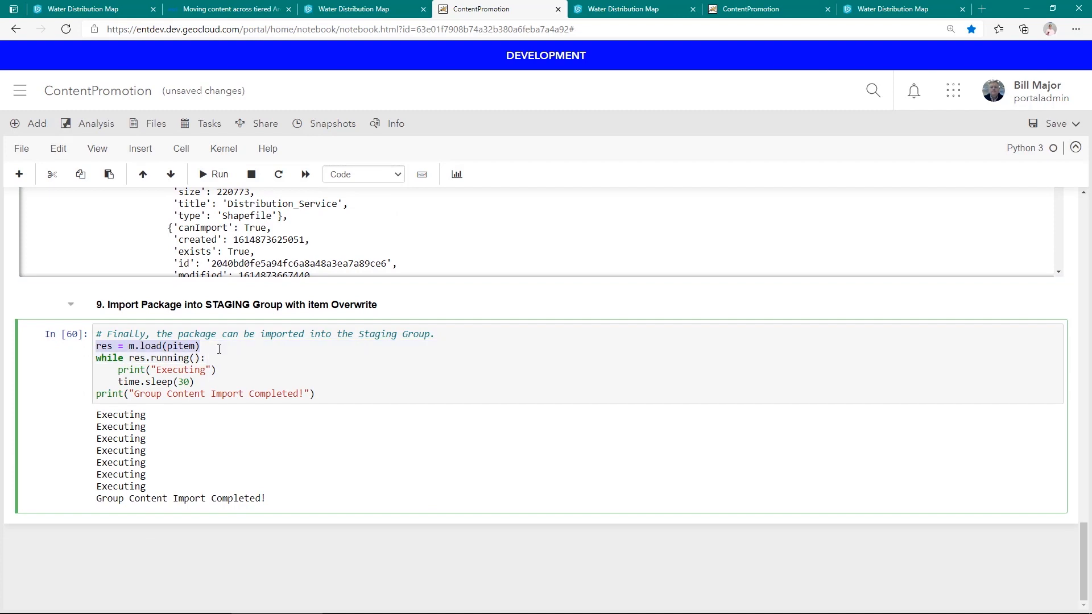
mouse_move(631, 8)
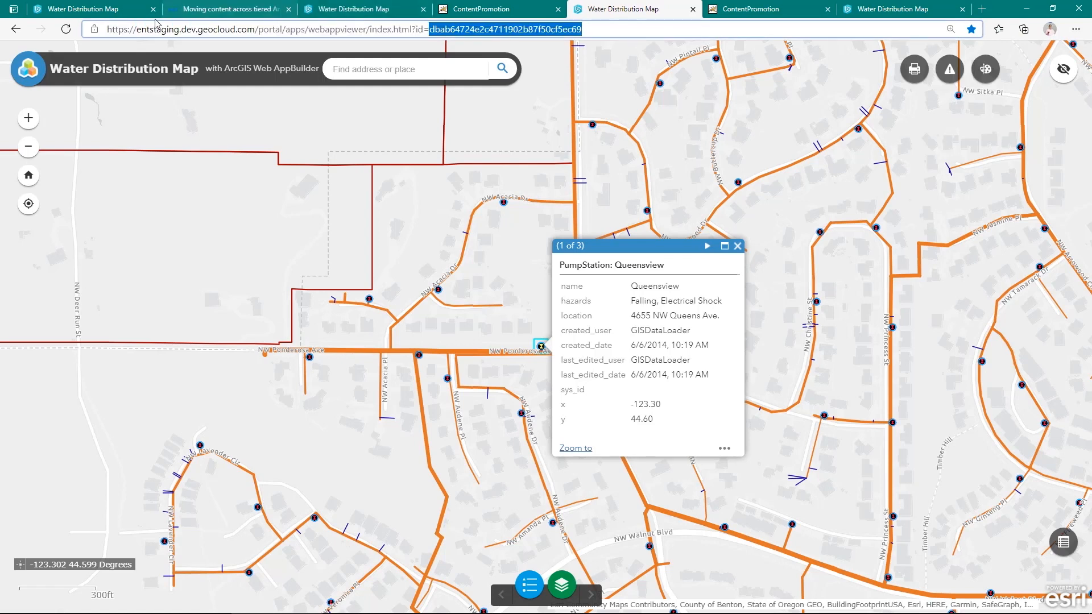
Reload the staging app and show Queensview's pop-up with Status Operational under the red banner.
click(66, 29)
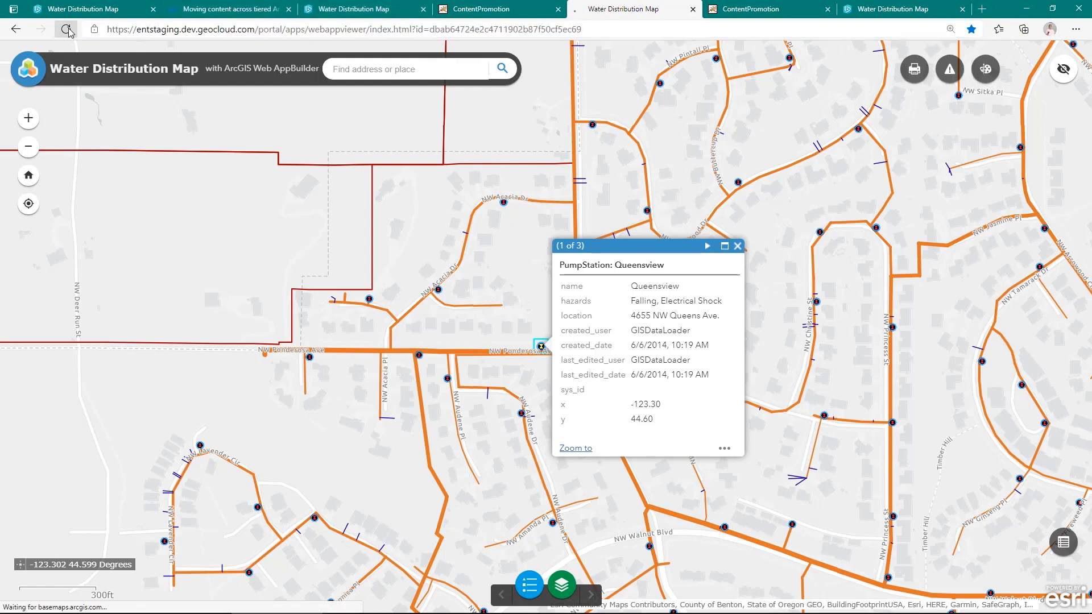
click(66, 30)
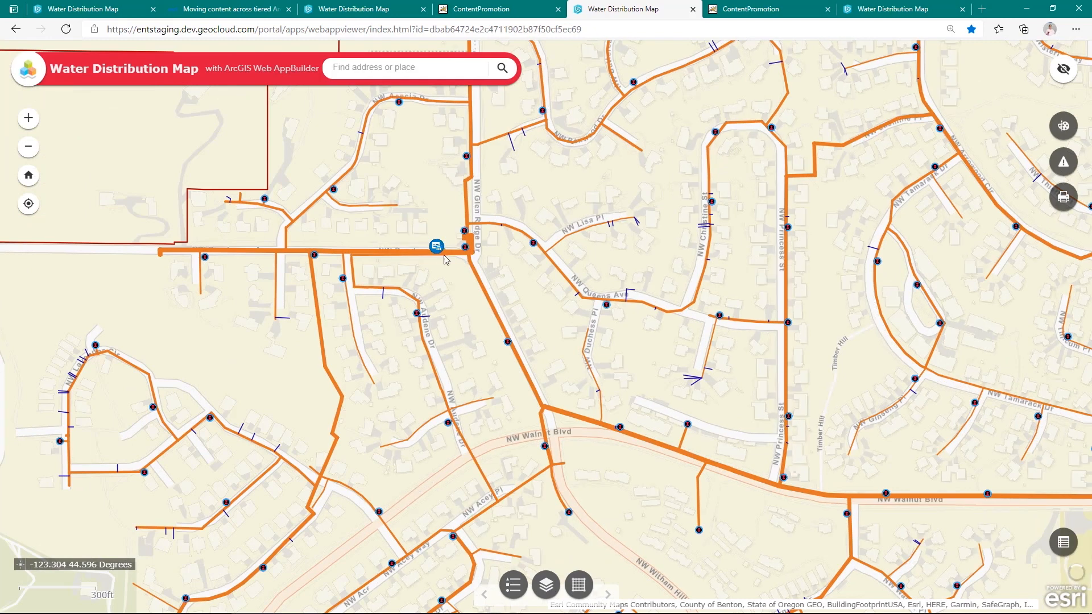
click(435, 246)
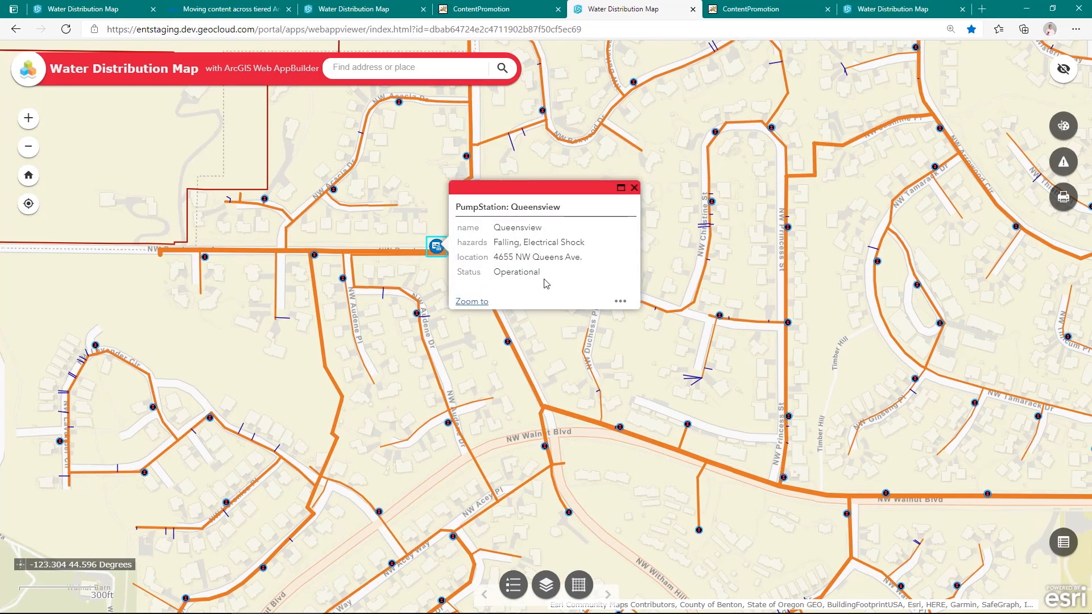
mouse_move(749, 9)
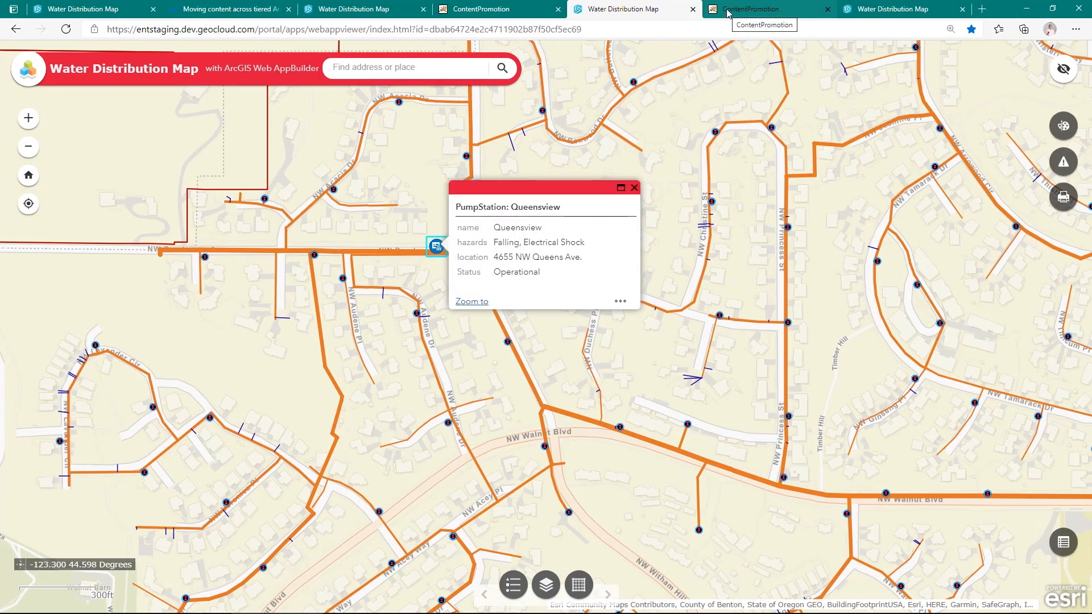
Show the STAGING to PRODUCTION notebook's scheduled task and its completed step 9 import output.
click(765, 10)
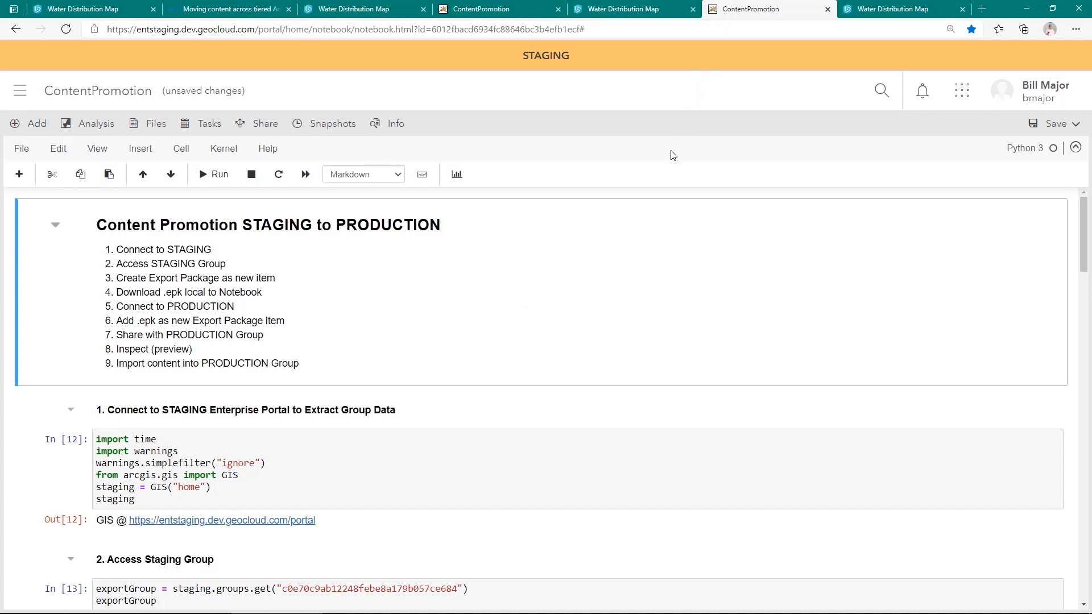
mouse_move(663, 177)
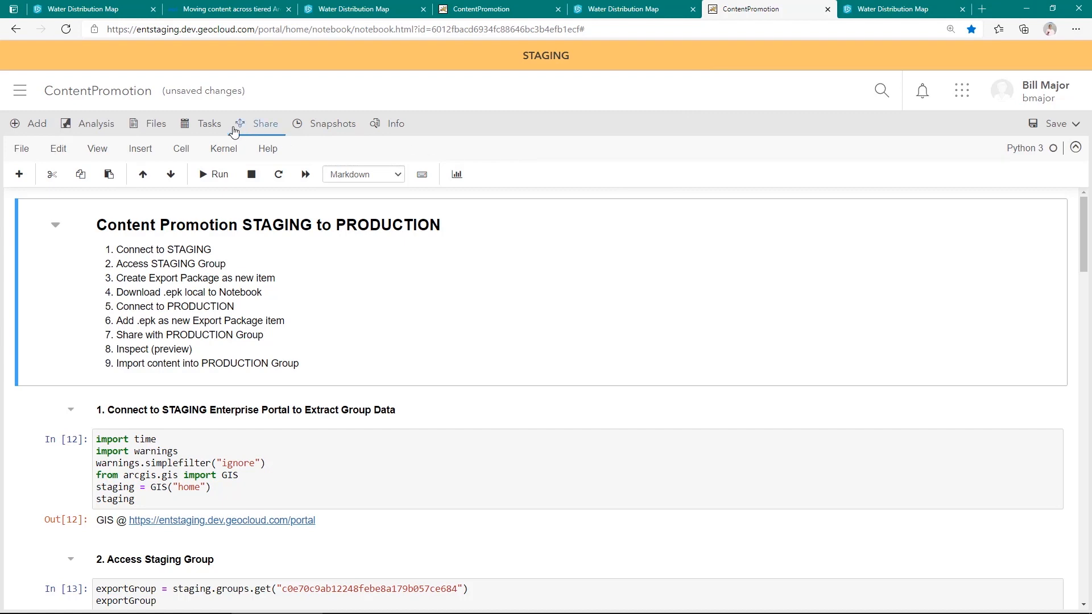
click(209, 123)
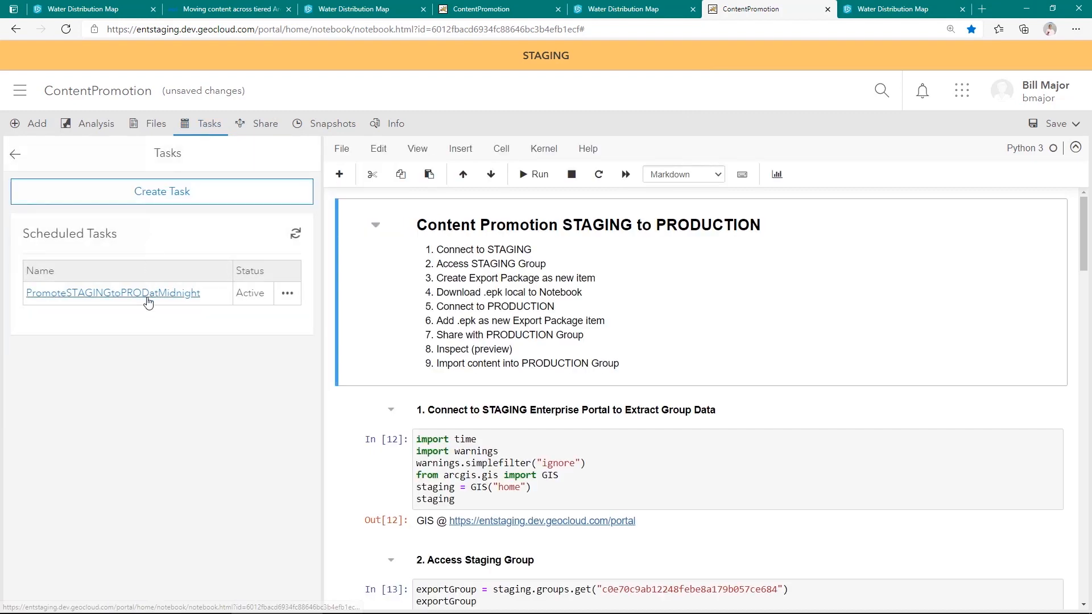
mouse_move(176, 176)
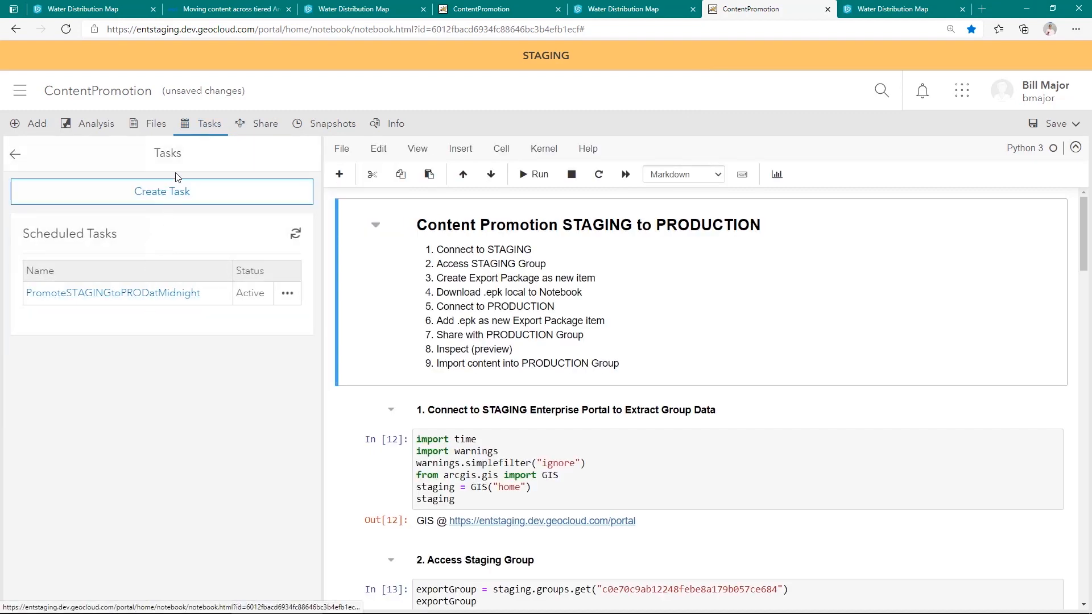
click(207, 123)
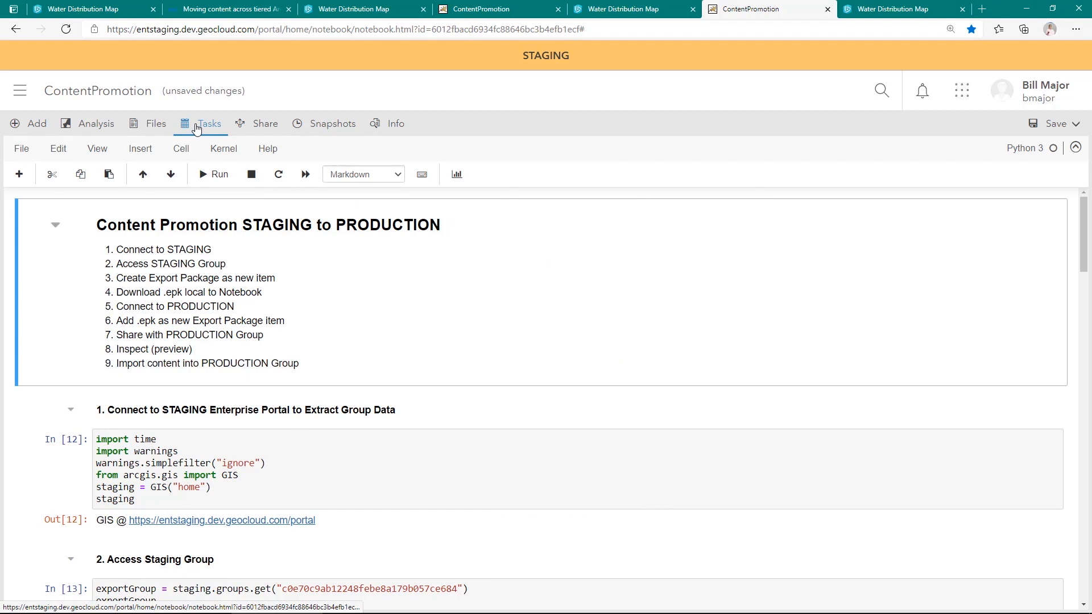
scroll(down, 3)
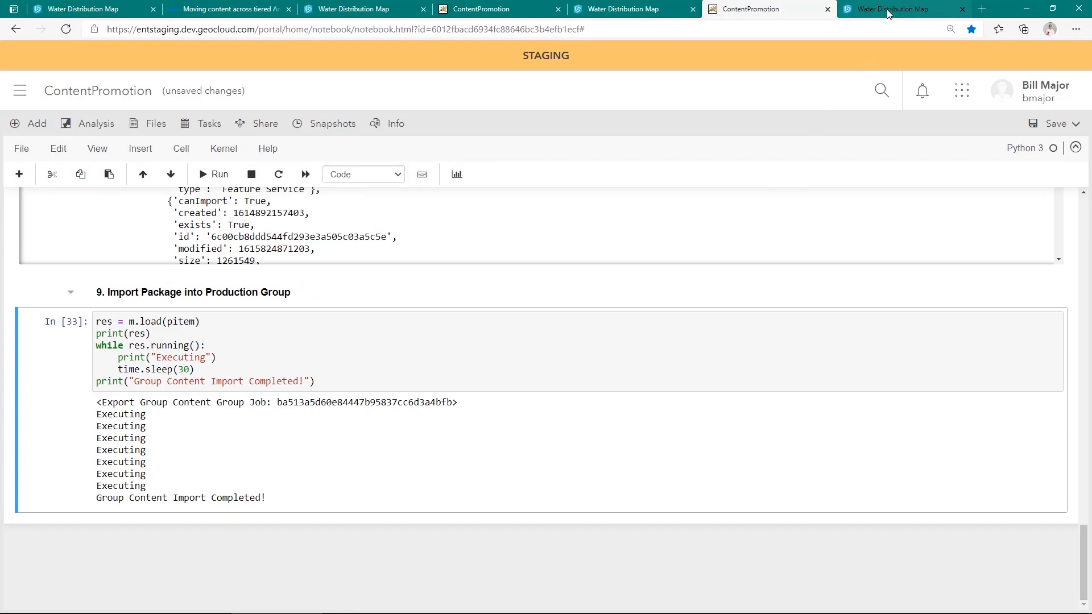
Reload the production app and show Queensview's pop-up with Status Operational under the red banner.
click(902, 9)
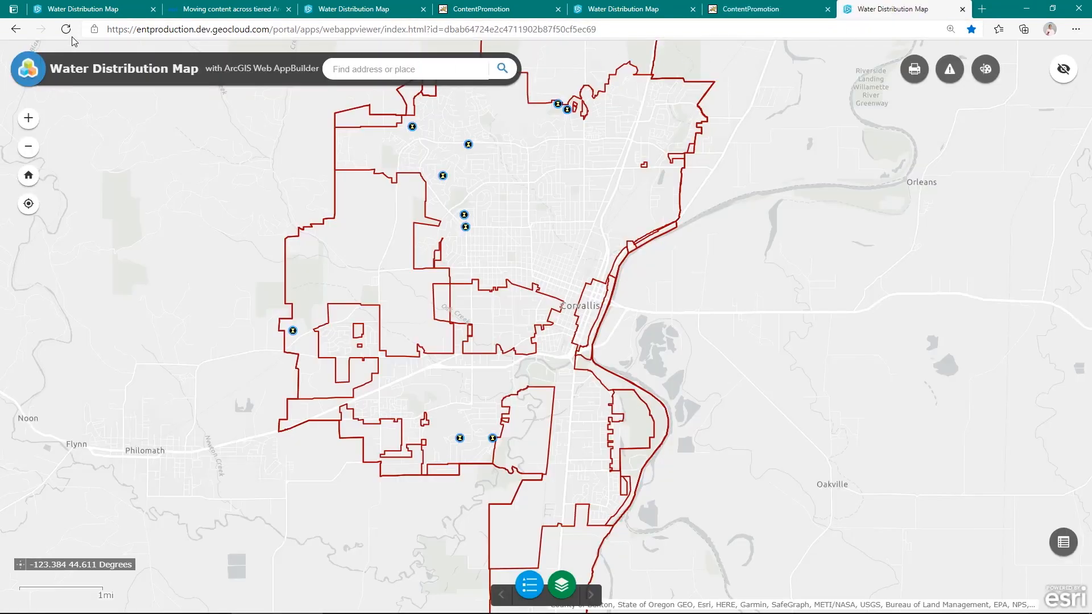
click(66, 29)
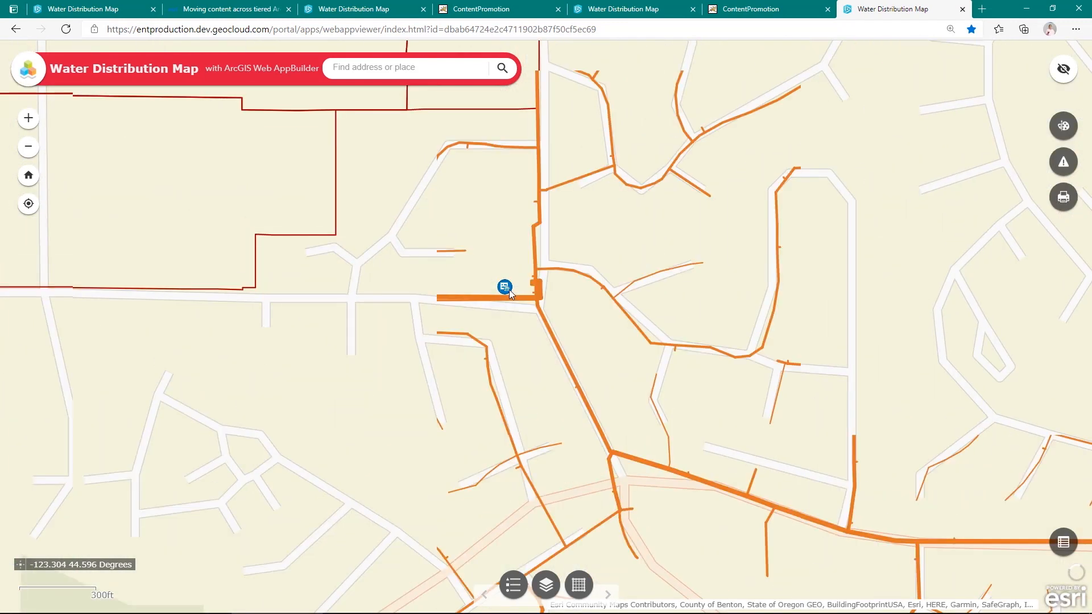
click(505, 288)
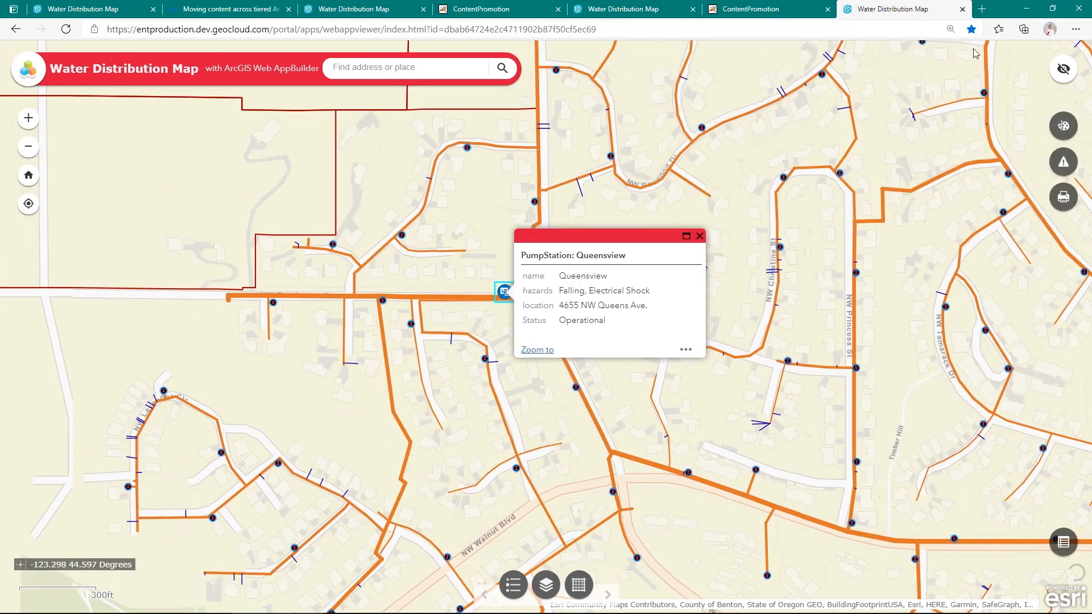